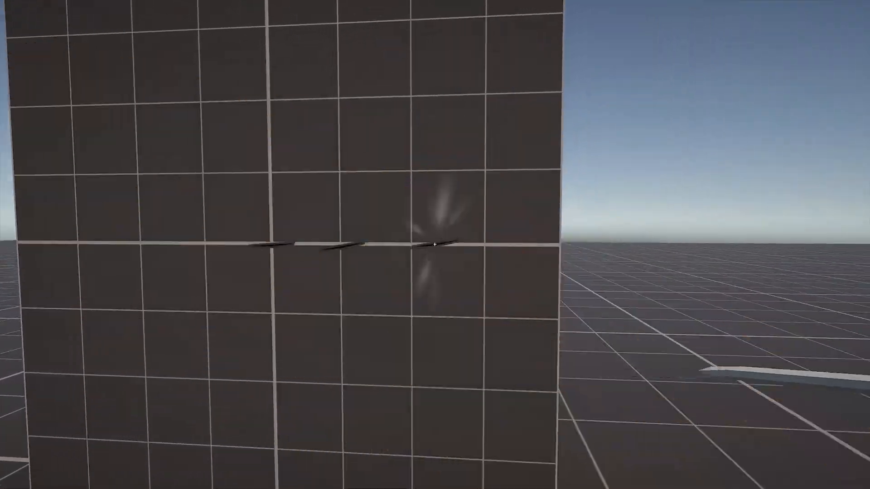
{"action": "mouse_move", "coordinate": [435, 245]}
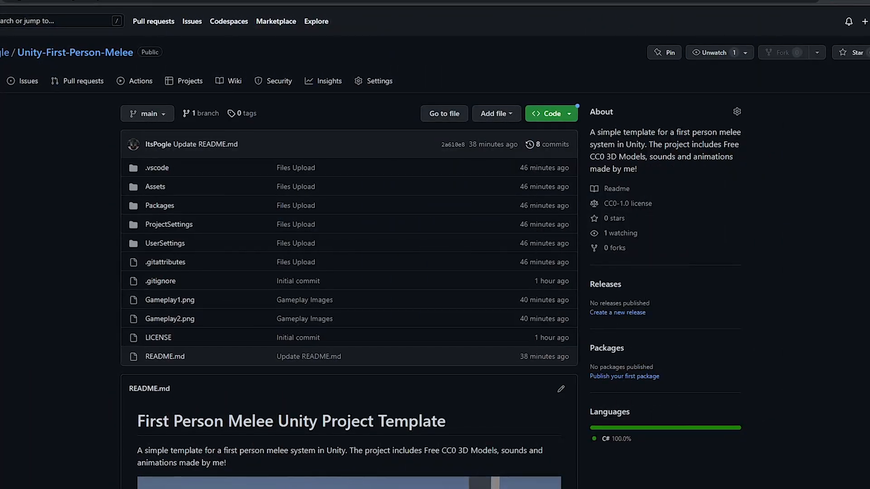
- Look over the scene objects — floor, hittable box and Crosshair — and switch the scene view to 2D
{"action": "scroll", "scroll_direction": "down", "scroll_amount": 3}
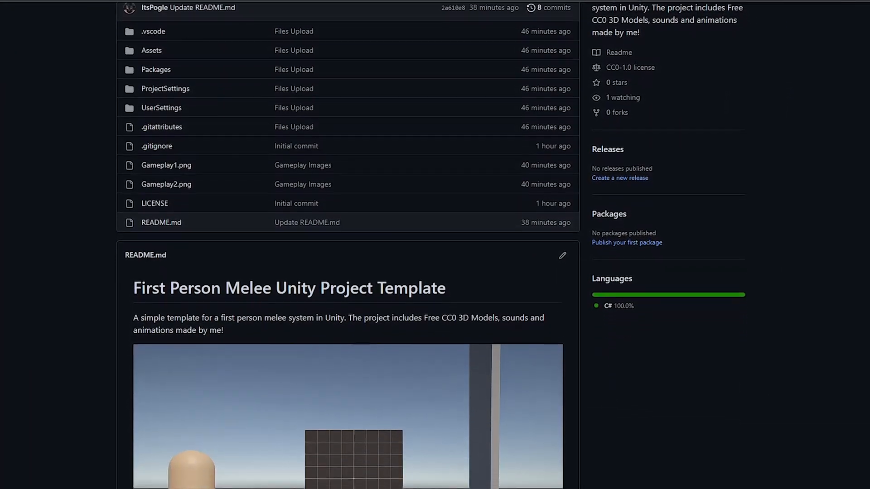
{"action": "scroll", "scroll_direction": "down", "scroll_amount": 3}
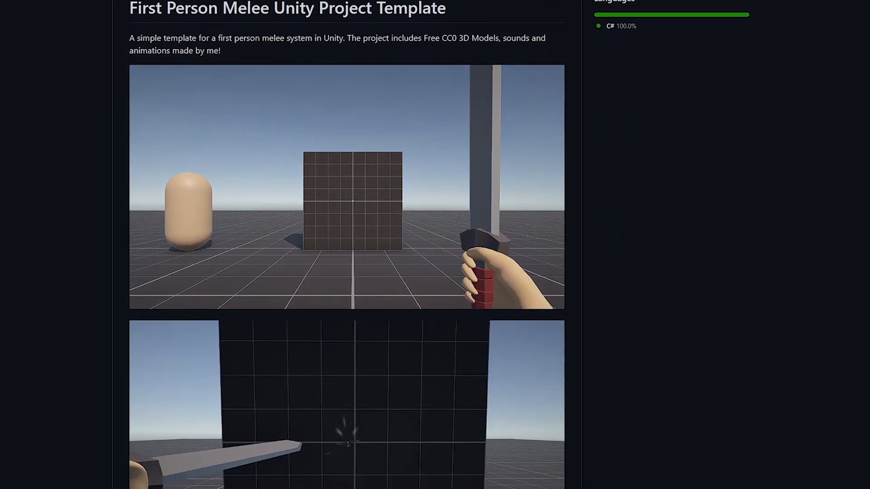
{"action": "scroll", "scroll_direction": "up", "scroll_amount": 3}
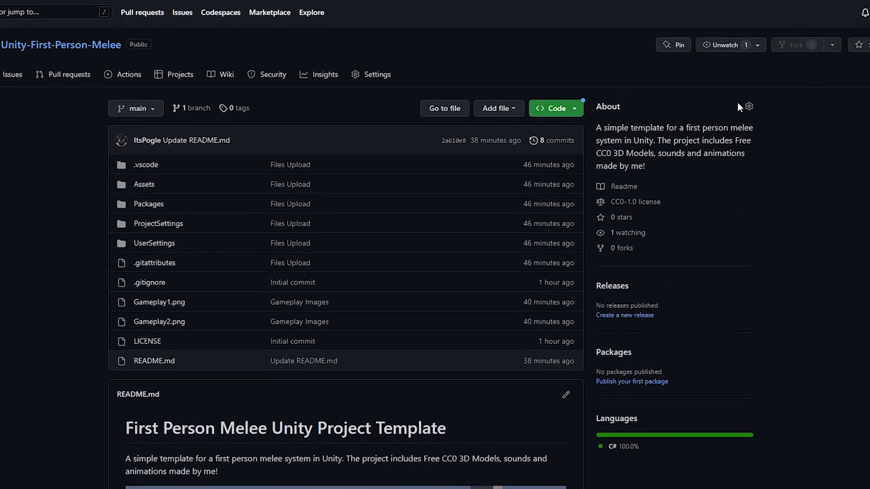
{"action": "left_click", "coordinate": [555, 107]}
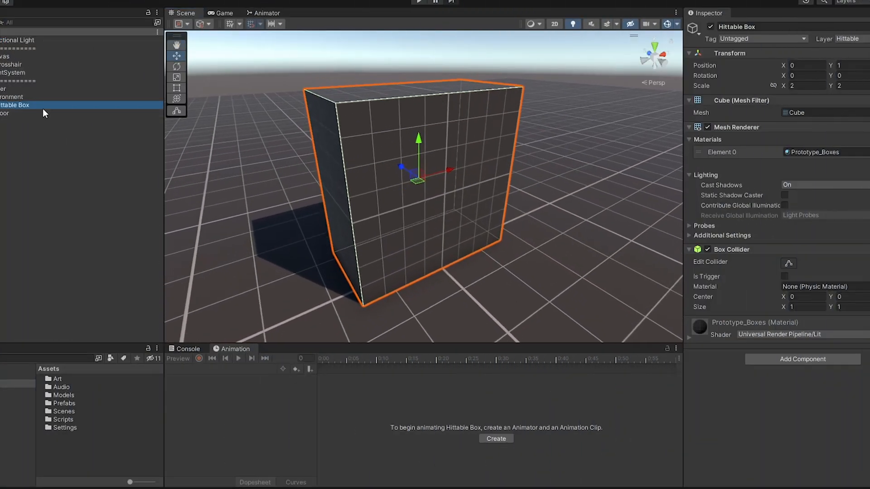
{"action": "left_click", "coordinate": [5, 114]}
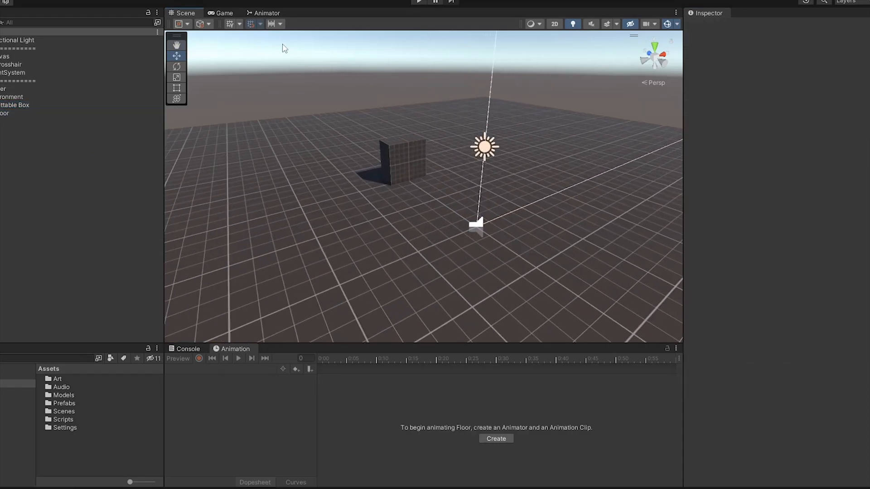
{"action": "left_click", "coordinate": [15, 105]}
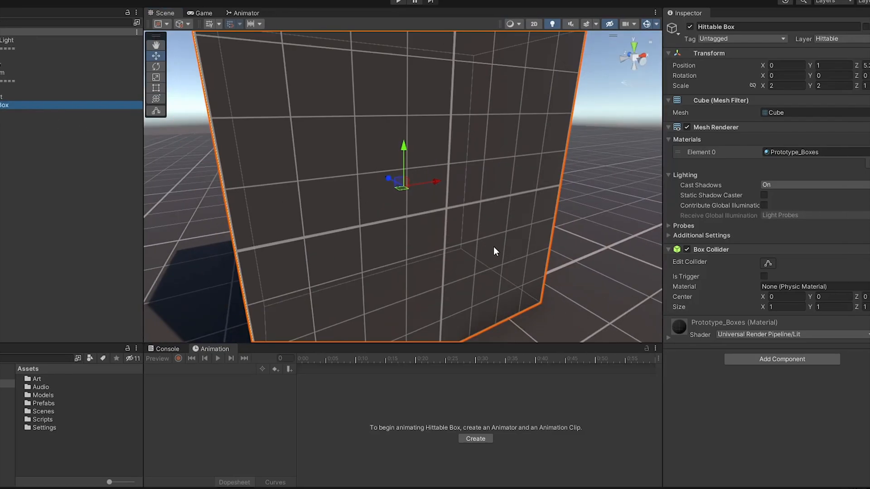
{"action": "left_click", "coordinate": [839, 38]}
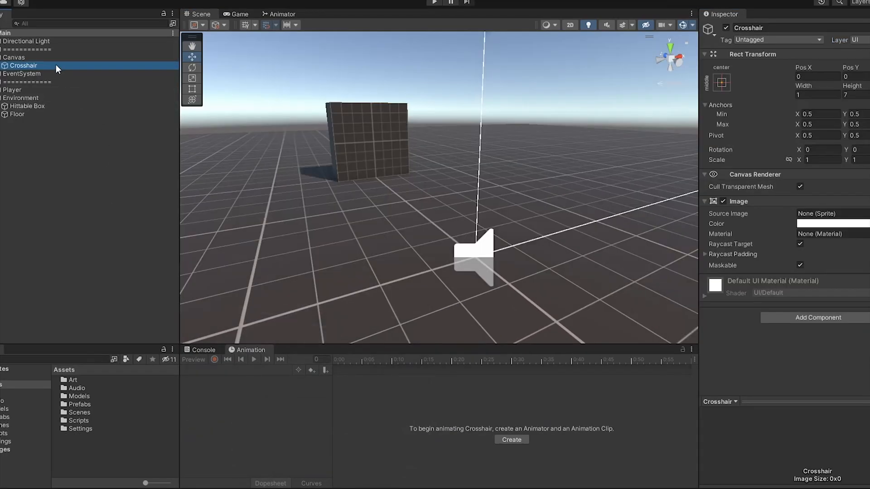
{"action": "left_click", "coordinate": [569, 25]}
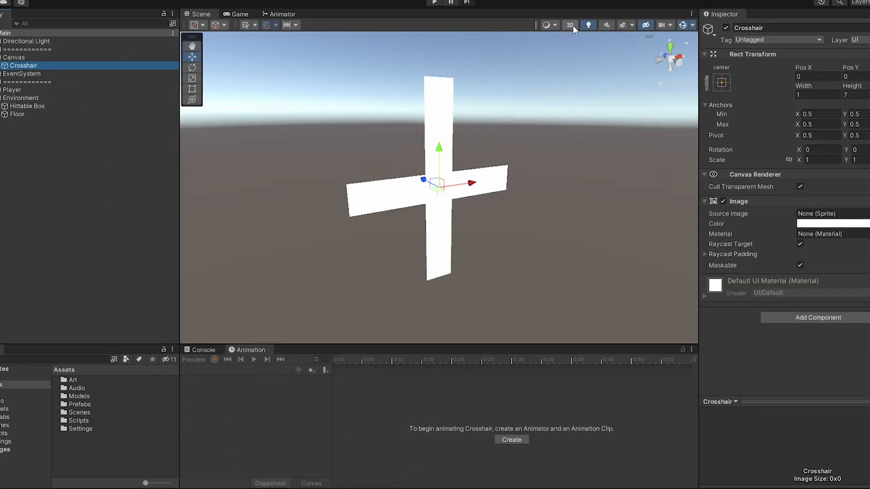
{"action": "left_click", "coordinate": [14, 57]}
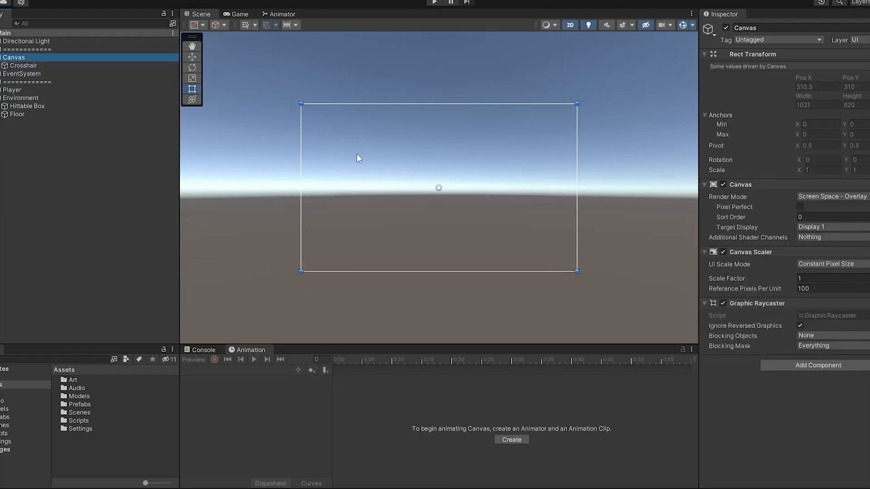
- Show the Input System package in the Package Manager and return to the PlayerInput actions asset
{"action": "left_click", "coordinate": [26, 84]}
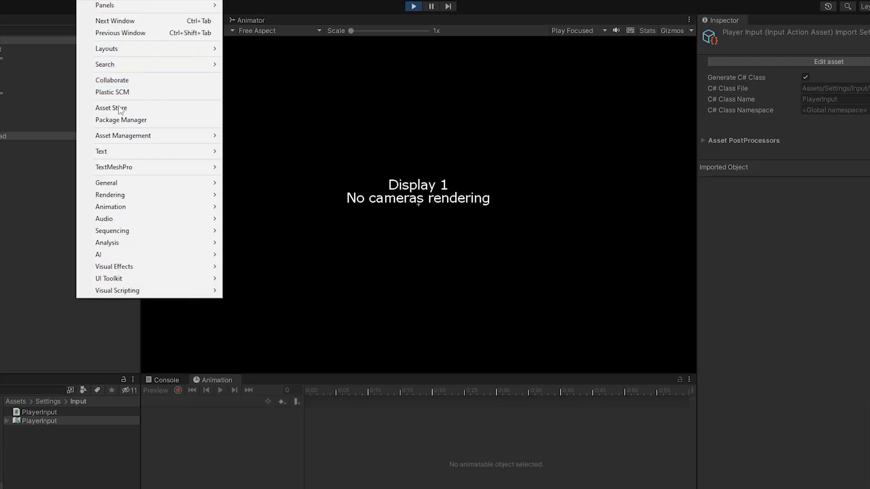
{"action": "left_click", "coordinate": [120, 119]}
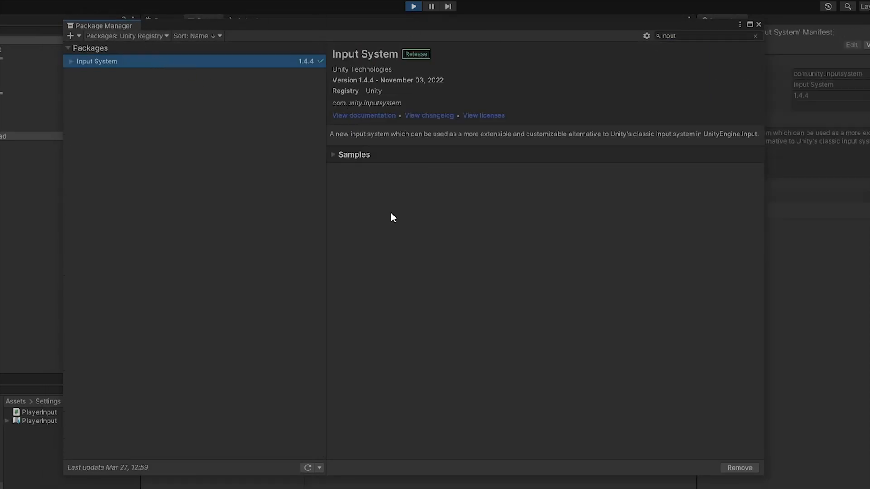
{"action": "mouse_move", "coordinate": [740, 468]}
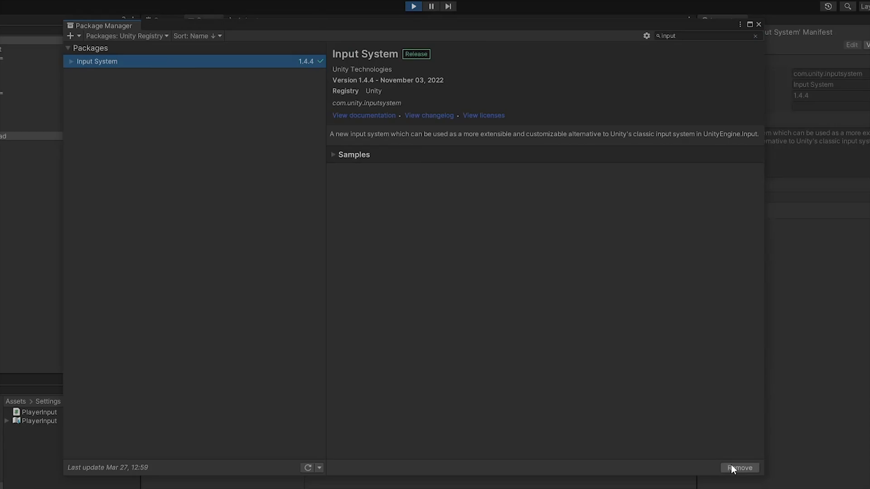
{"action": "left_click", "coordinate": [413, 6]}
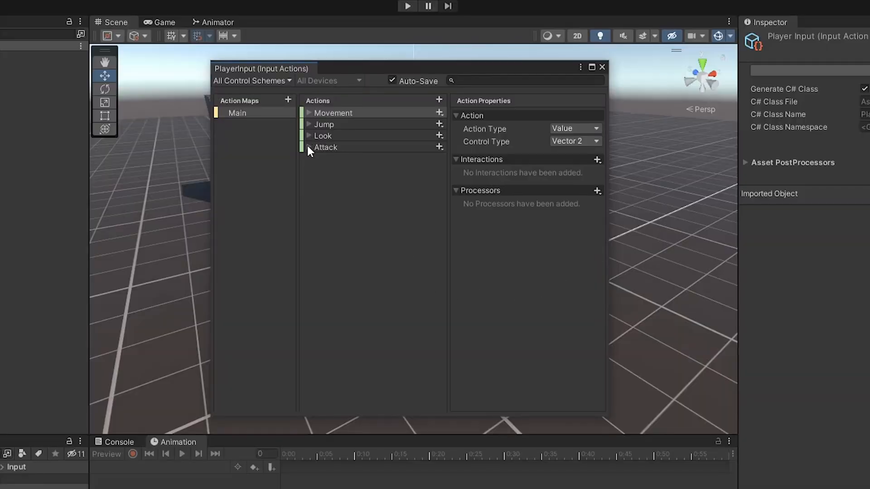
- Expand all actions and review Movement's WASD binding and Jump's Space binding
{"action": "left_click", "coordinate": [333, 113]}
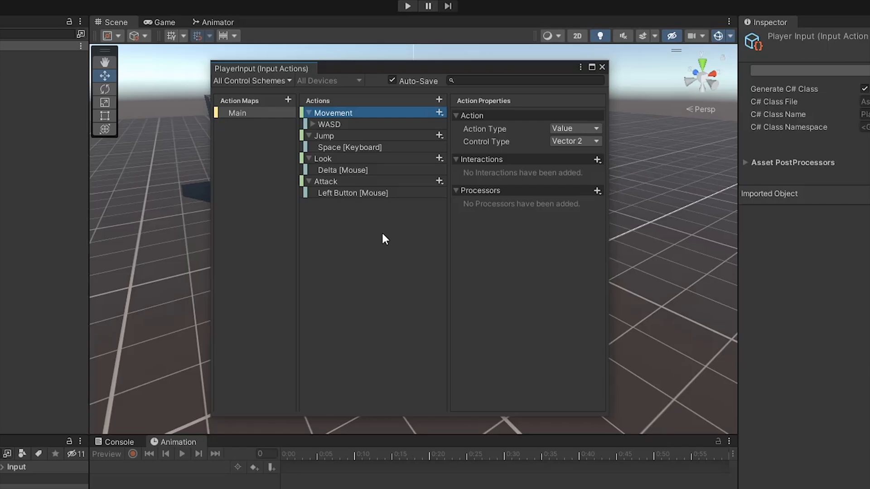
{"action": "left_click", "coordinate": [328, 124]}
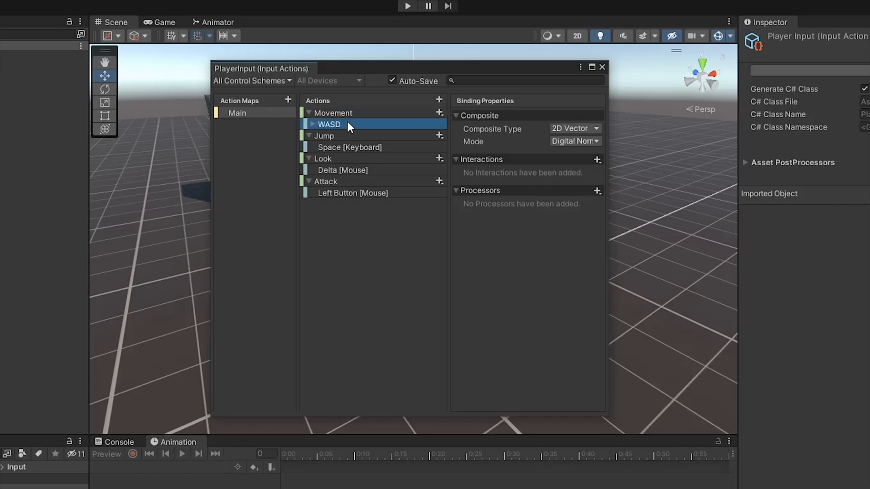
{"action": "left_click", "coordinate": [324, 136]}
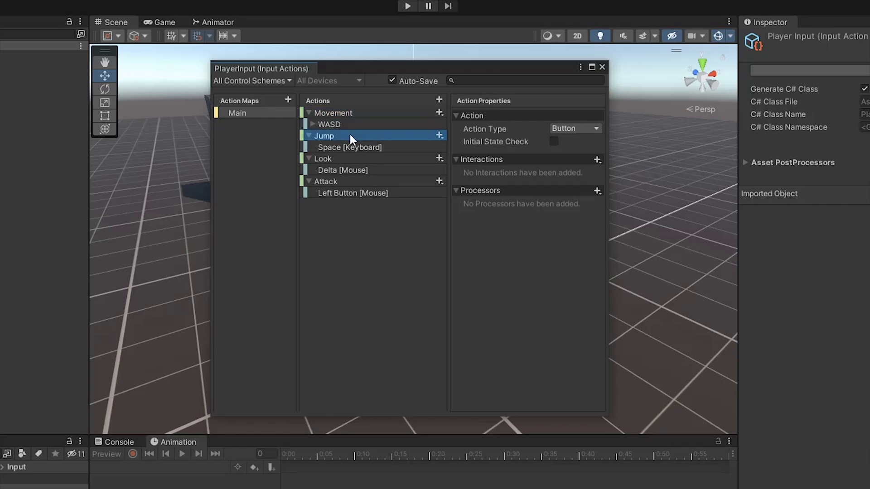
{"action": "left_click", "coordinate": [348, 147]}
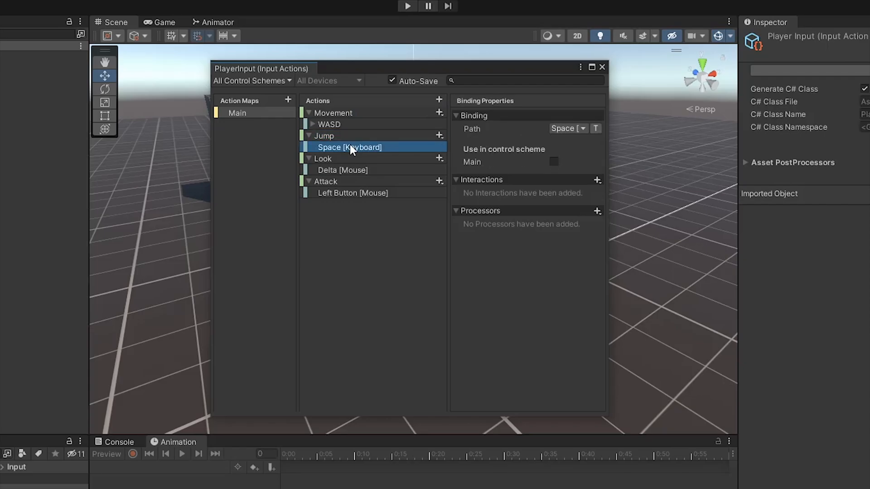
- Review Look's mouse Delta binding and Attack's left-button press interaction
{"action": "left_click", "coordinate": [323, 158]}
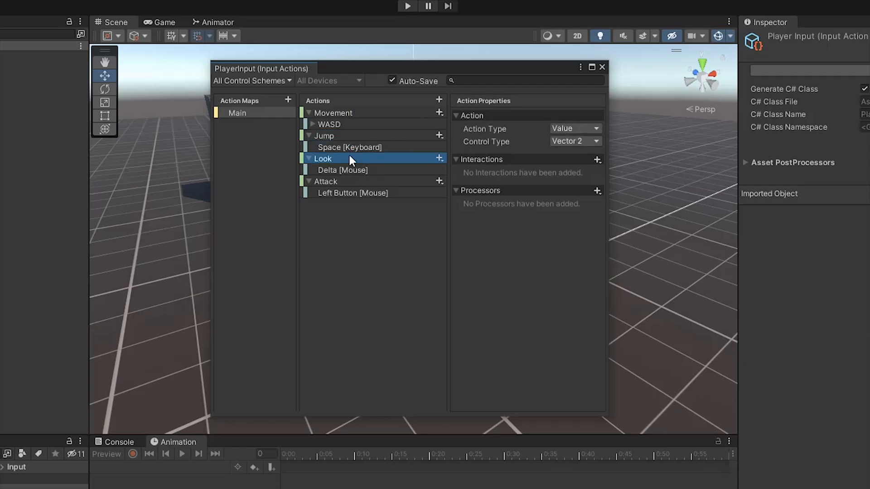
{"action": "left_click", "coordinate": [341, 169]}
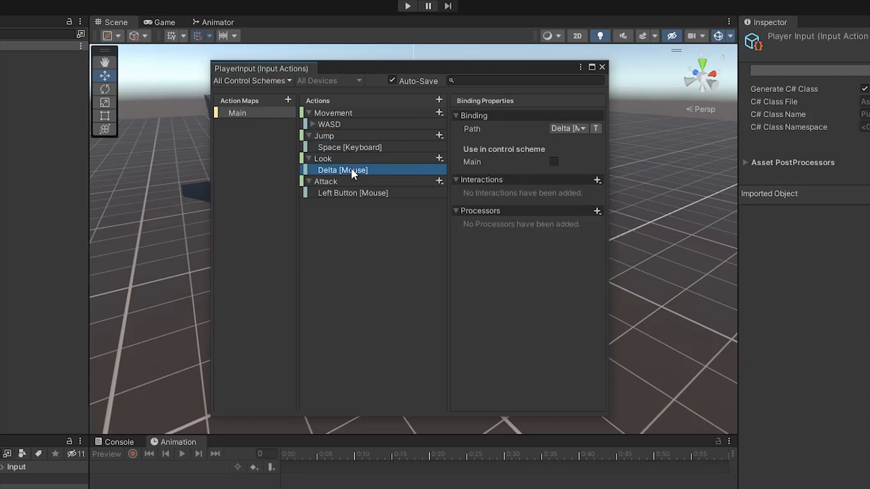
{"action": "left_click", "coordinate": [325, 181]}
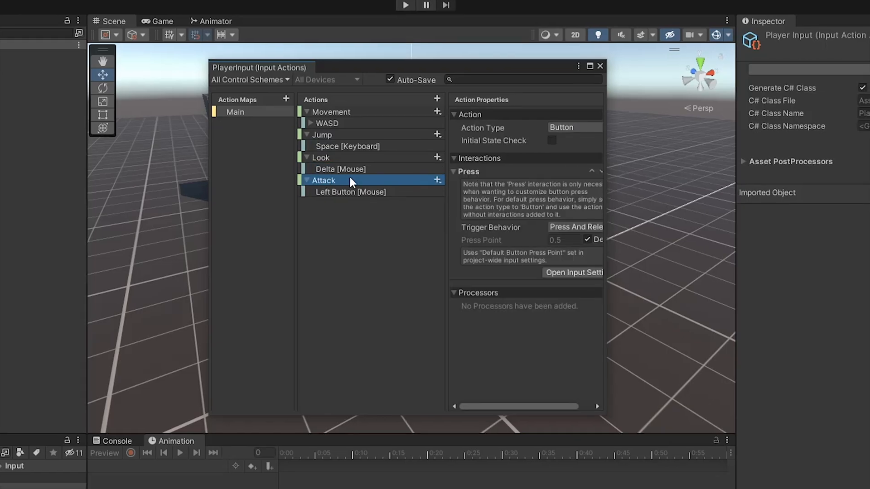
{"action": "left_click", "coordinate": [351, 192]}
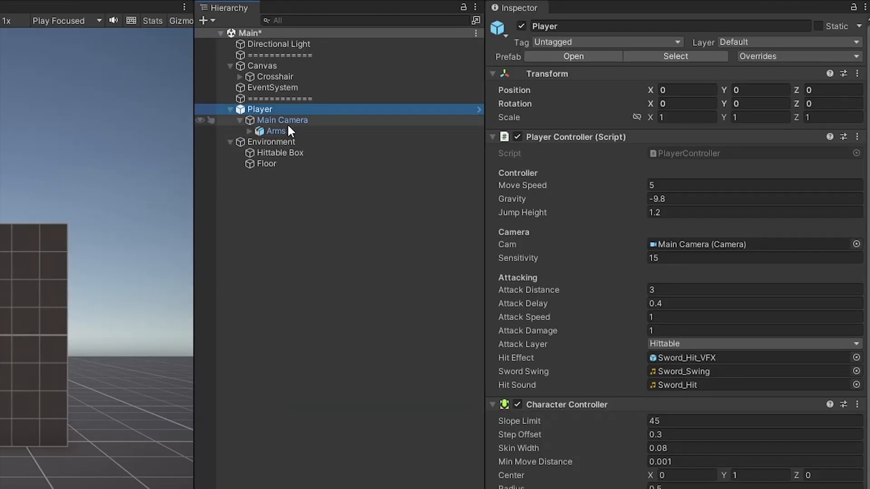
- Select the Main Camera, then the Arms object beneath it, and expand its children
{"action": "left_click", "coordinate": [282, 119]}
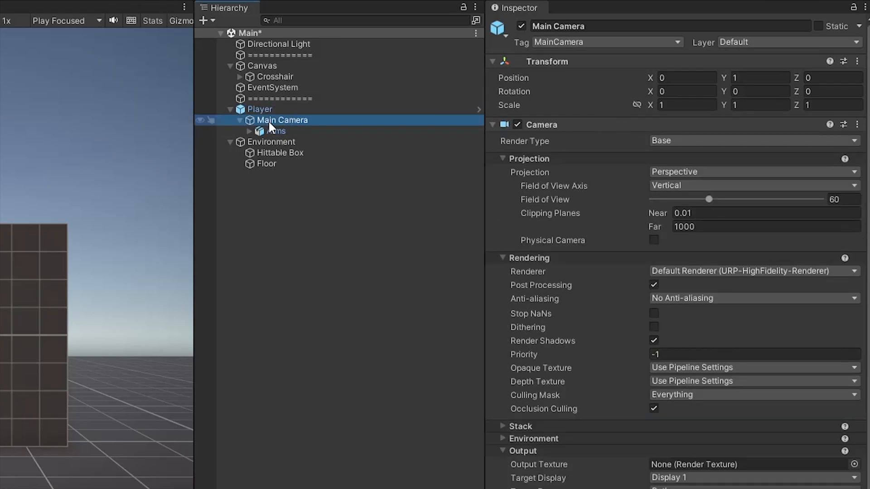
{"action": "left_click", "coordinate": [276, 131]}
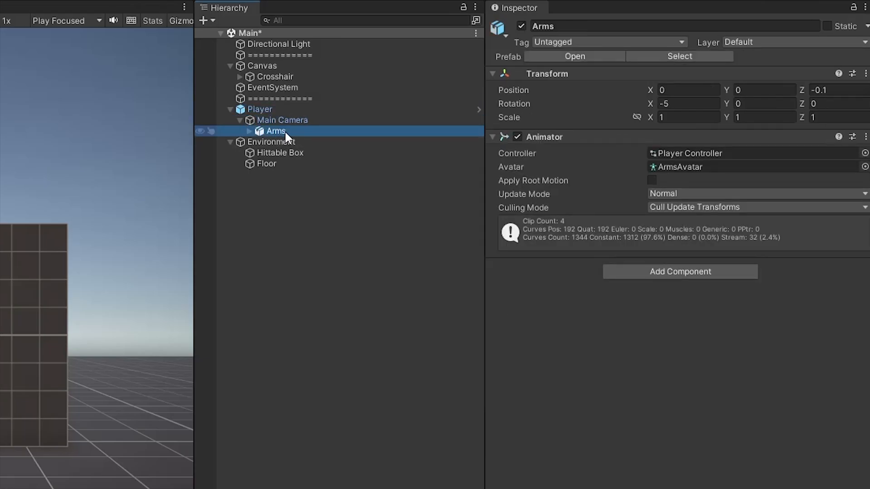
{"action": "left_click", "coordinate": [250, 130]}
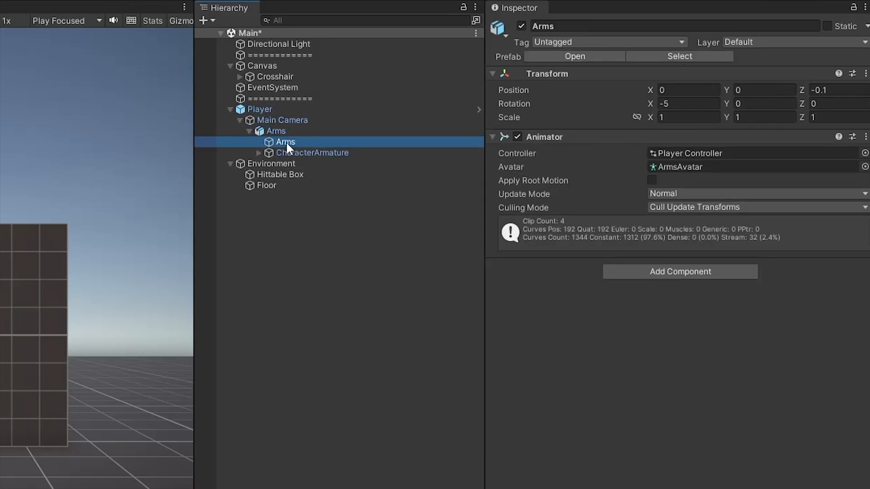
- Expand CharacterArmature's right-arm bones down to Wrist.R and select the Weapon sword object
{"action": "left_click", "coordinate": [312, 152]}
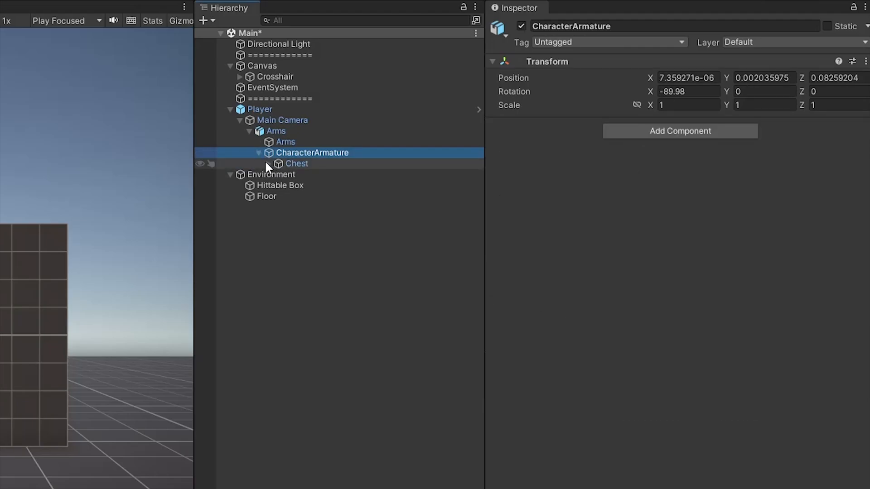
{"action": "left_click", "coordinate": [268, 163]}
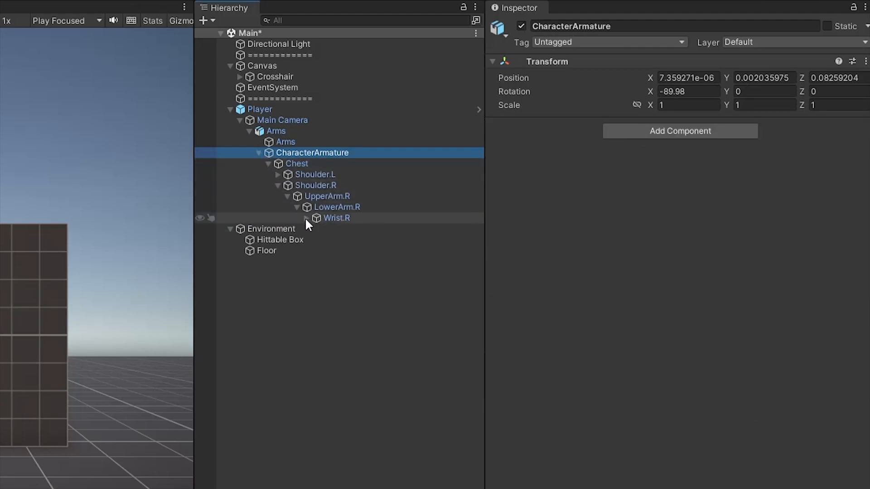
{"action": "left_click", "coordinate": [348, 282]}
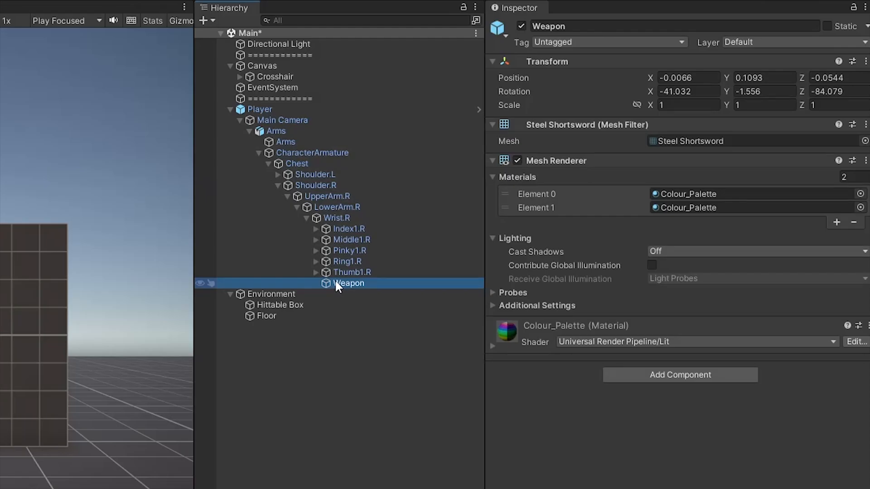
{"action": "mouse_move", "coordinate": [351, 292]}
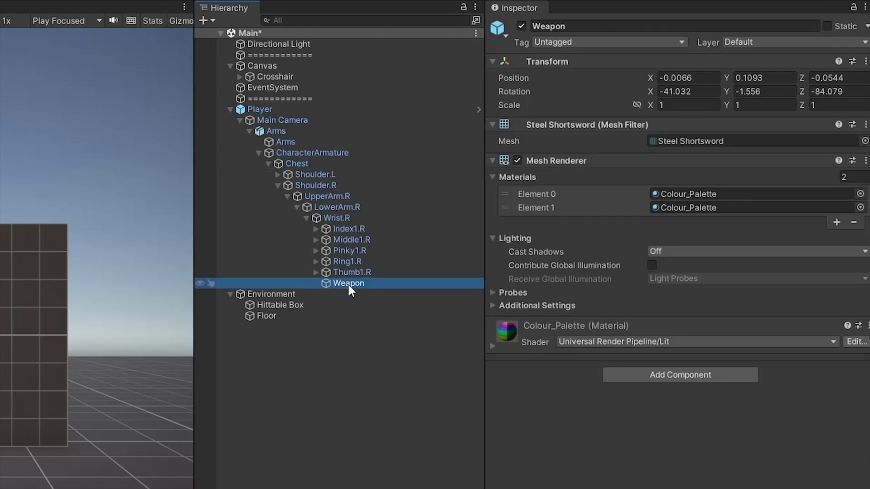
{"action": "left_click", "coordinate": [275, 130]}
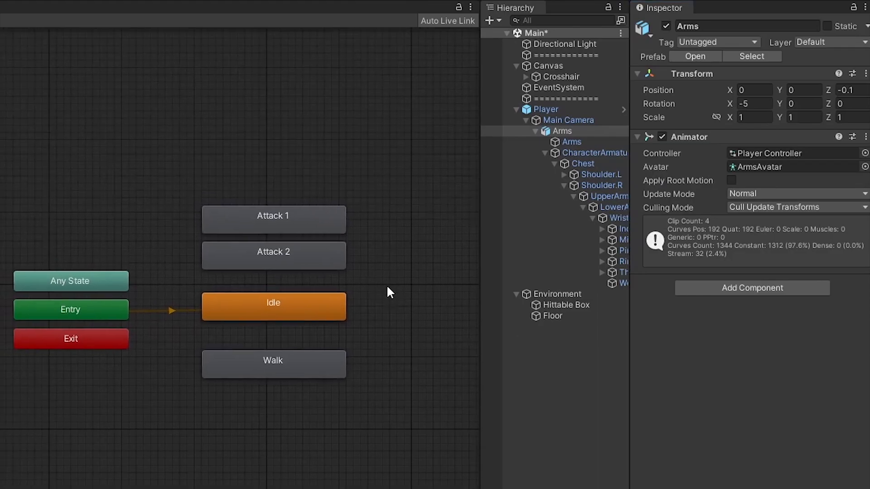
- Select the Attack 2 animator state and confirm its Motion is the Sword_Slash2 clip
{"action": "left_click", "coordinate": [272, 251]}
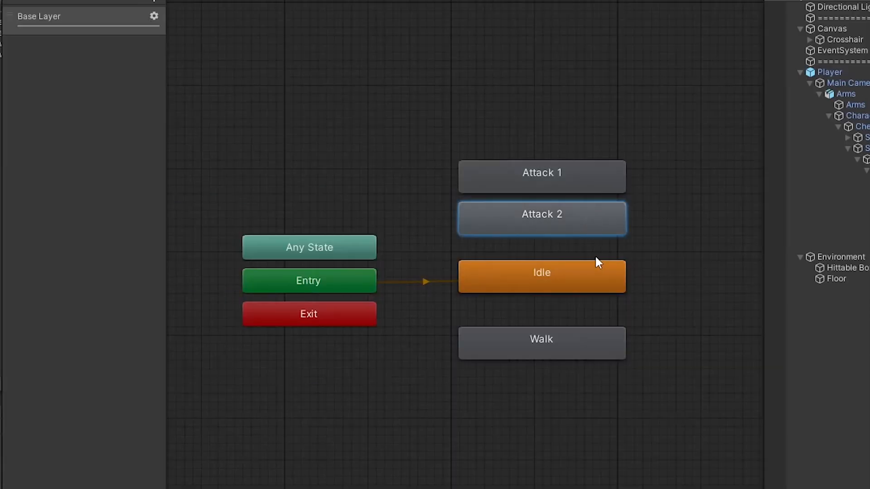
{"action": "left_click", "coordinate": [541, 339]}
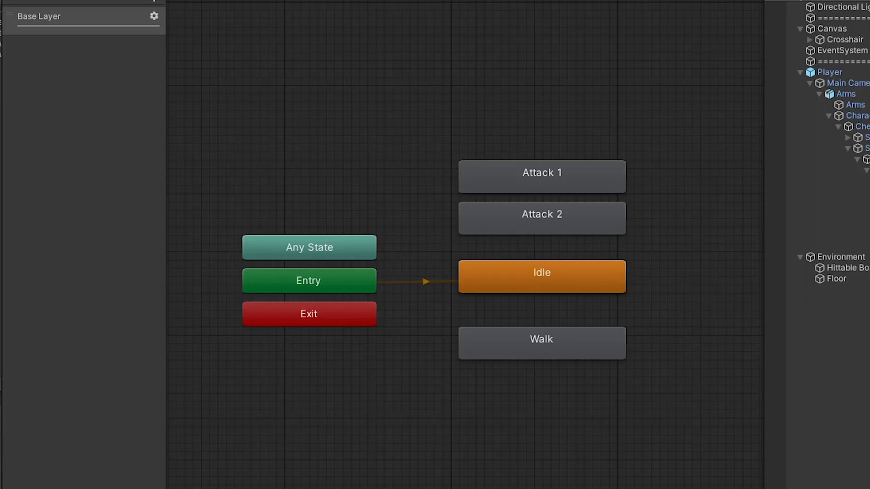
{"action": "left_click", "coordinate": [541, 213]}
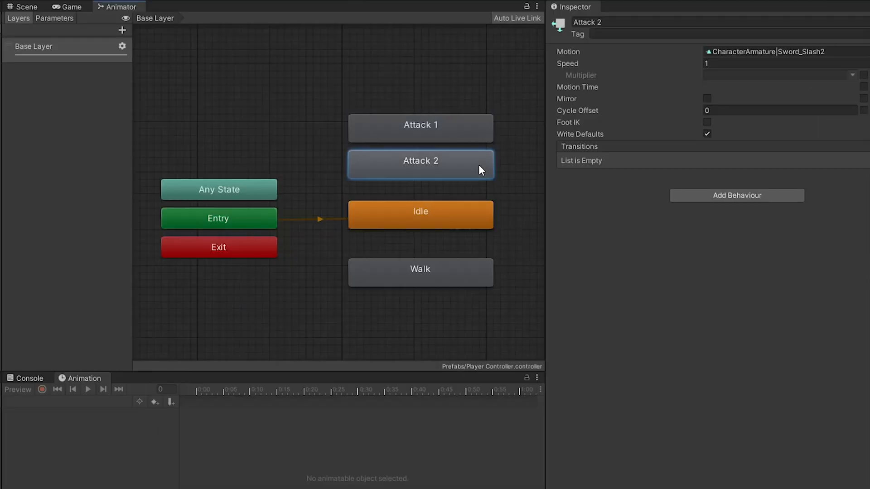
{"action": "left_click", "coordinate": [420, 215]}
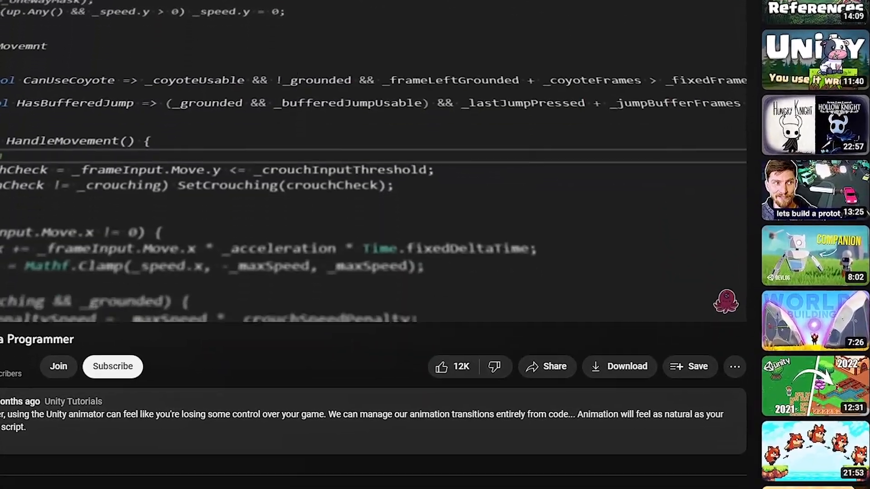
- Scroll the YouTube tutorial on handling animation transitions from code
{"action": "scroll", "scroll_direction": "down", "scroll_amount": 3}
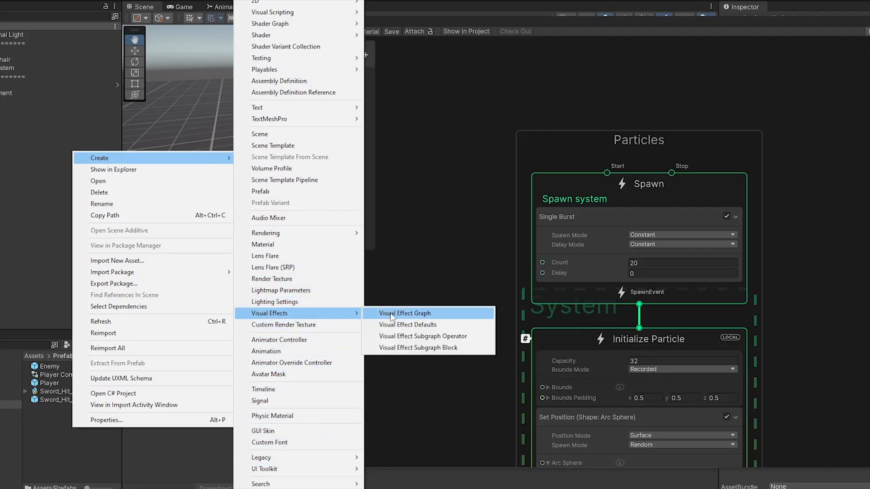
- Create a Visual Effect Graph asset and scroll through the Particles system's 20-particle burst and additive quad output
{"action": "left_click", "coordinate": [404, 314]}
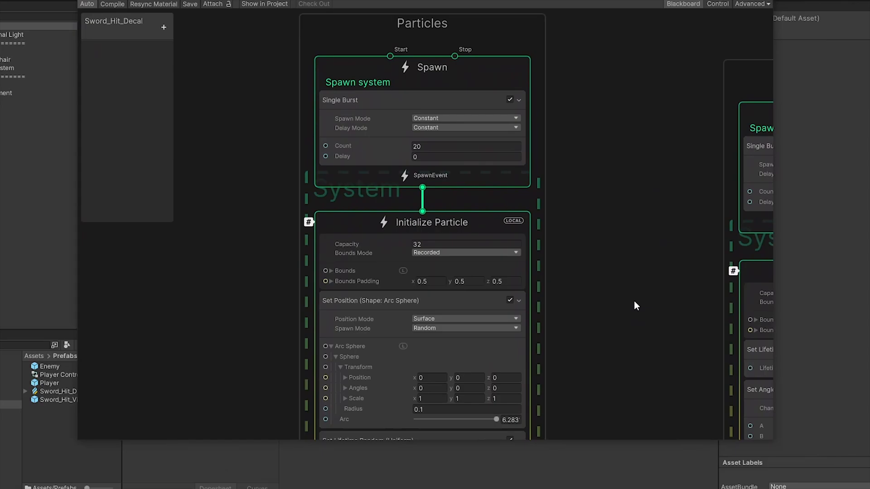
{"action": "scroll", "scroll_direction": "up", "scroll_amount": 3}
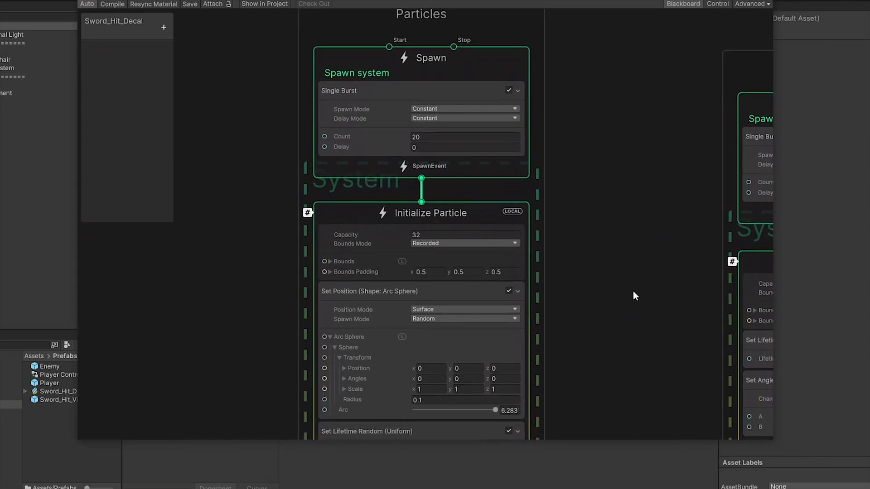
{"action": "scroll", "scroll_direction": "down", "scroll_amount": 3}
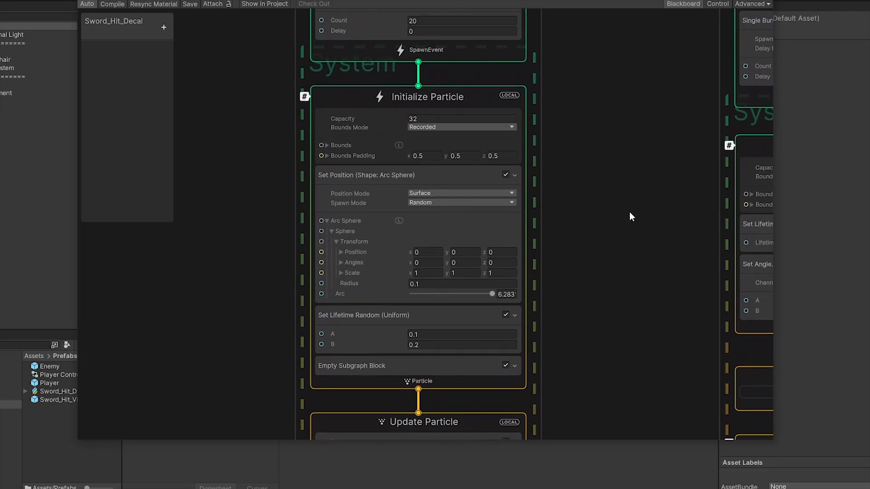
{"action": "mouse_move", "coordinate": [641, 386]}
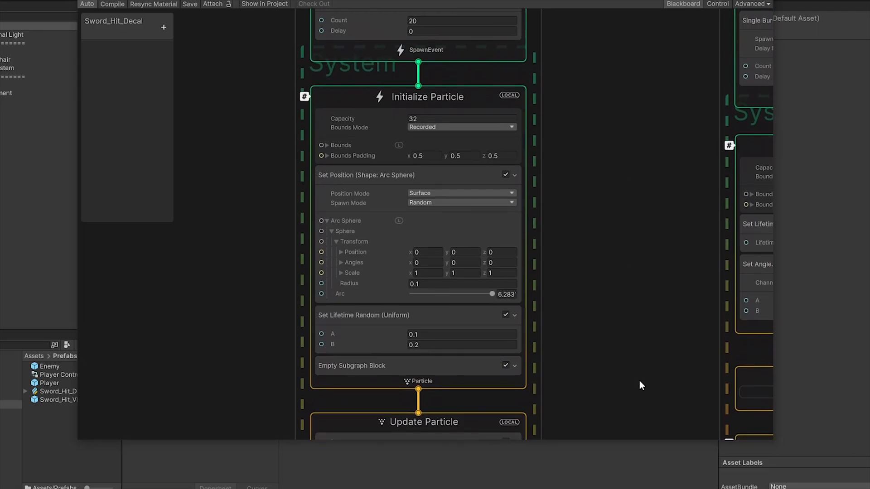
{"action": "scroll", "scroll_direction": "down", "scroll_amount": 3}
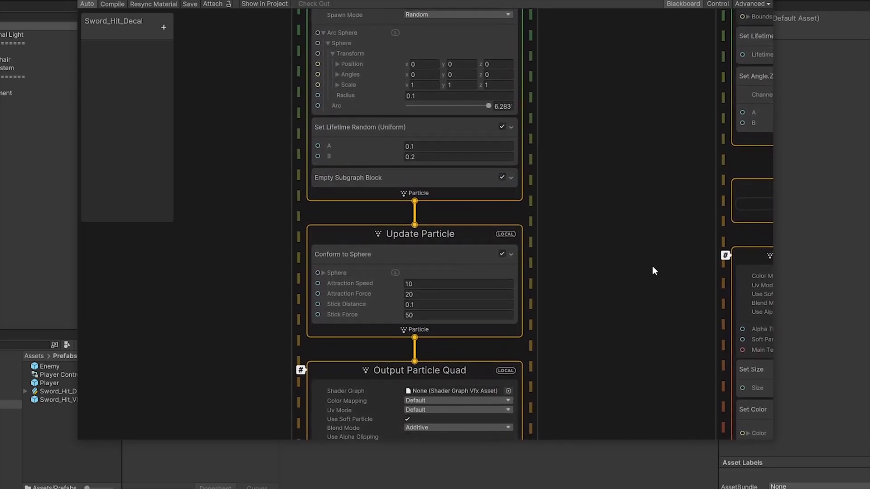
{"action": "mouse_move", "coordinate": [689, 396]}
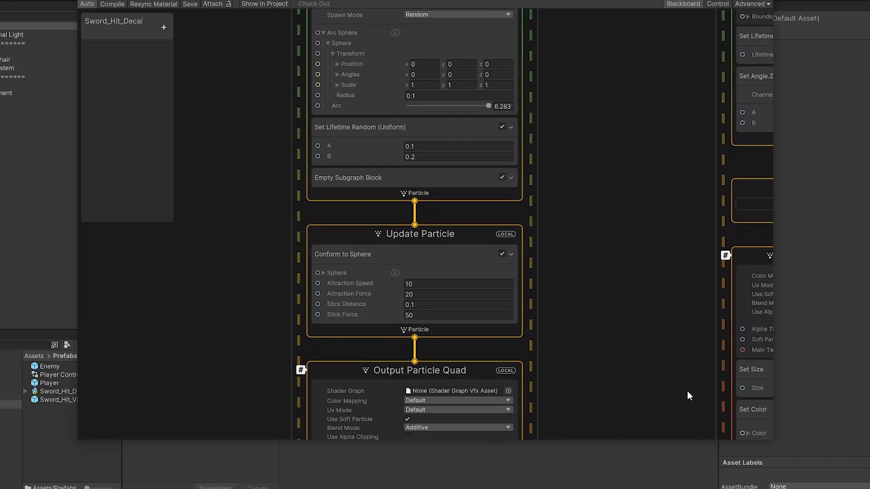
{"action": "scroll", "scroll_direction": "down", "scroll_amount": 3}
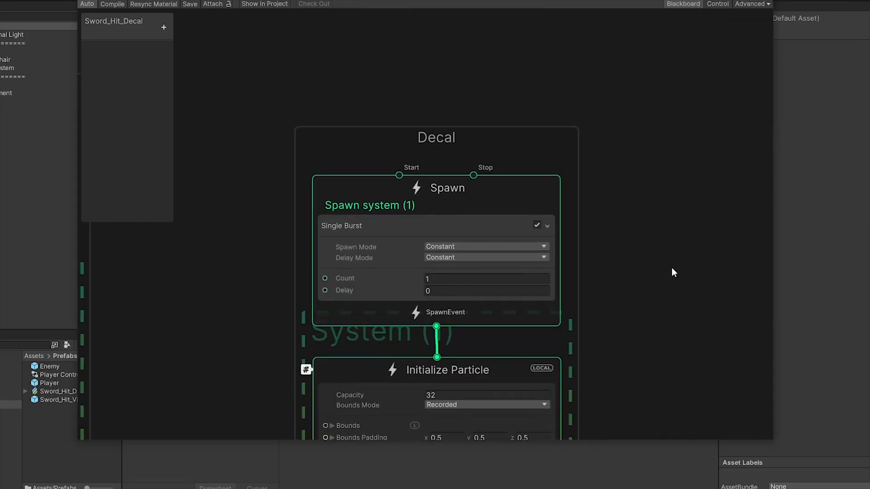
- Scroll through the Decal system's Spawn, Initialize, Update and Slash_Particle forward decal output at size 0.2
{"action": "scroll", "scroll_direction": "down", "scroll_amount": 3}
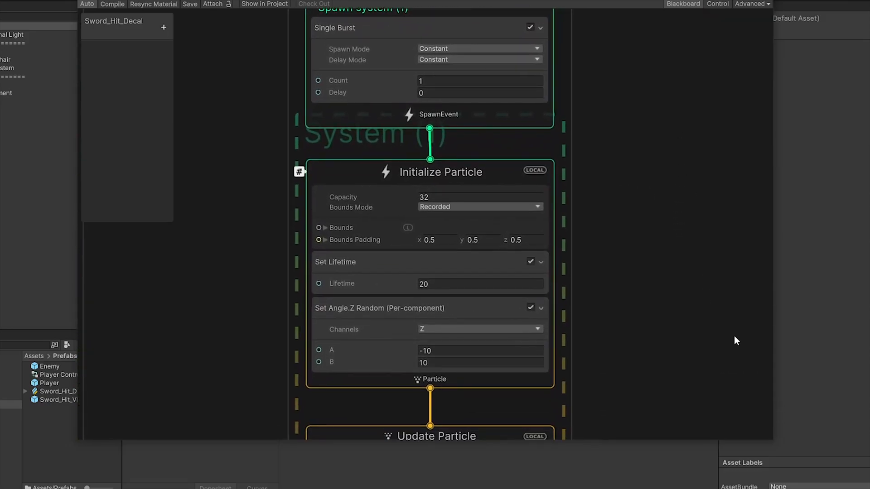
{"action": "scroll", "scroll_direction": "down", "scroll_amount": 3}
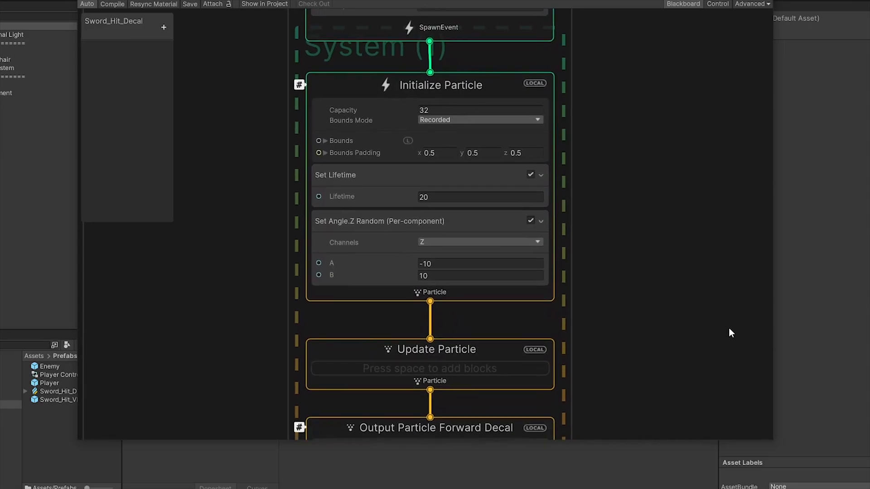
{"action": "scroll", "scroll_direction": "down", "scroll_amount": 3}
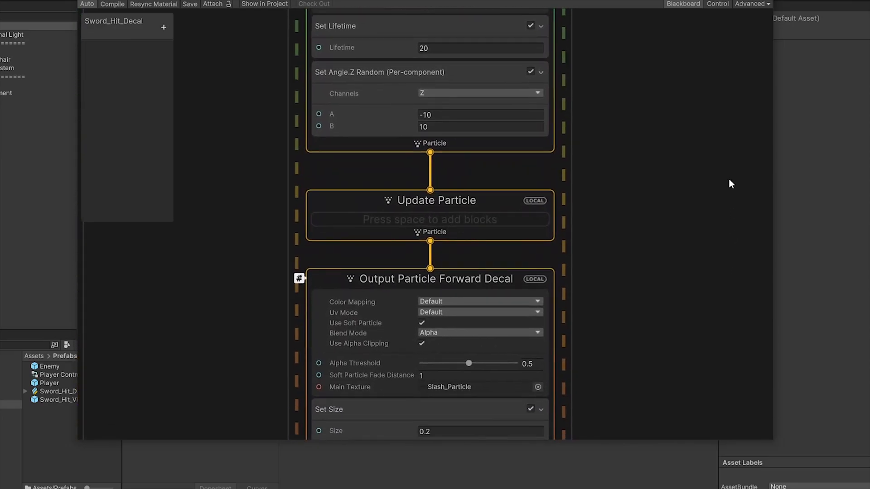
{"action": "scroll", "scroll_direction": "down", "scroll_amount": 3}
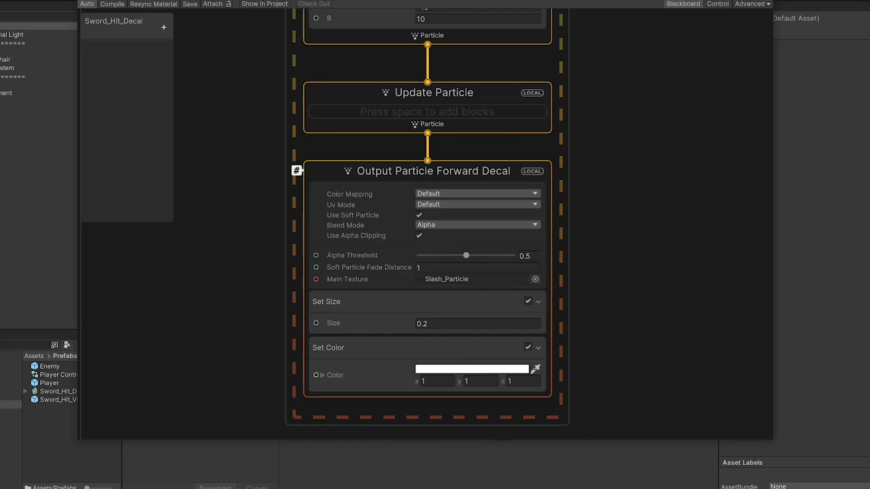